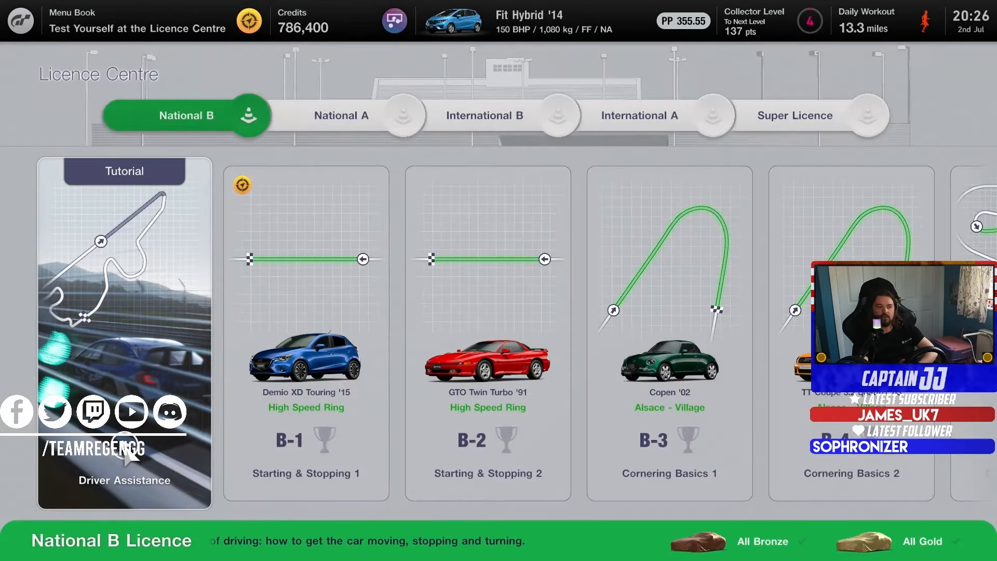
Browse across the National B test cards and settle on B-1 Starting & Stopping 1.
scroll(right, 3)
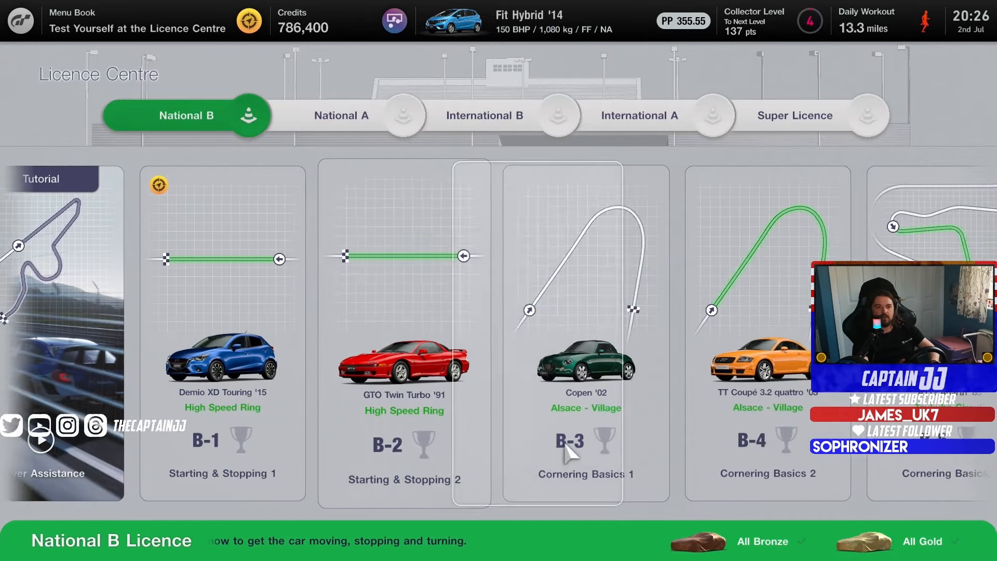
scroll(right, 3)
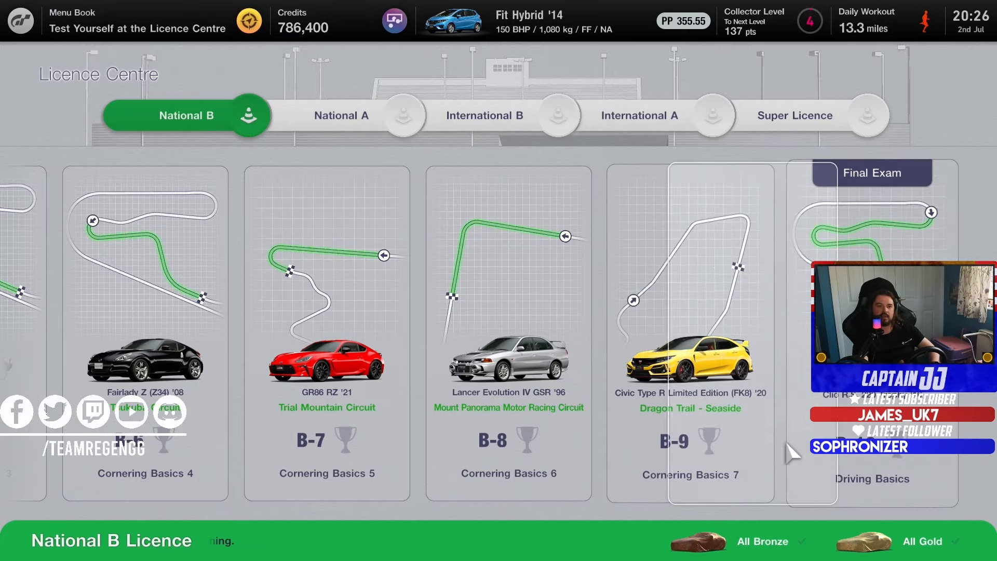
scroll(left, 3)
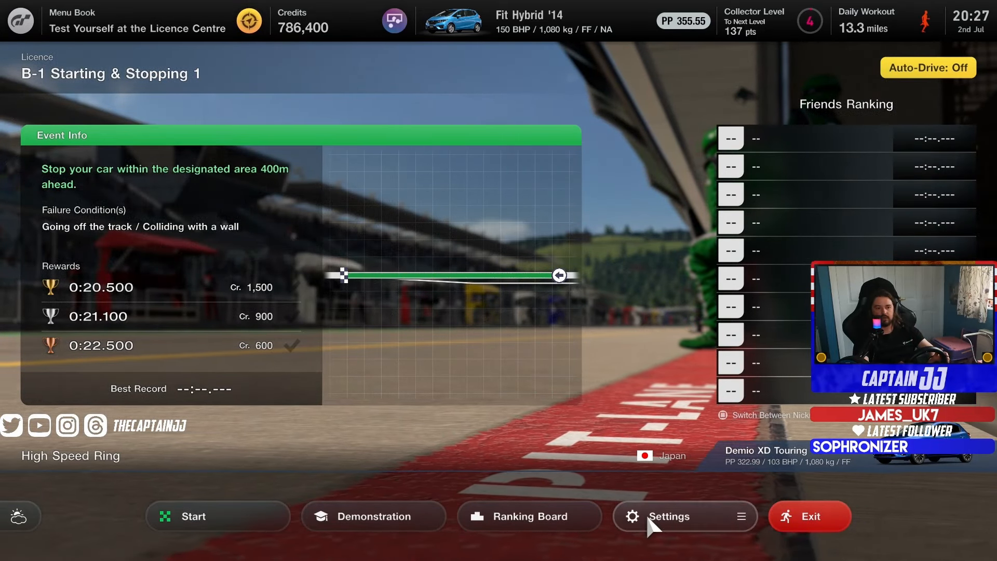
click(668, 516)
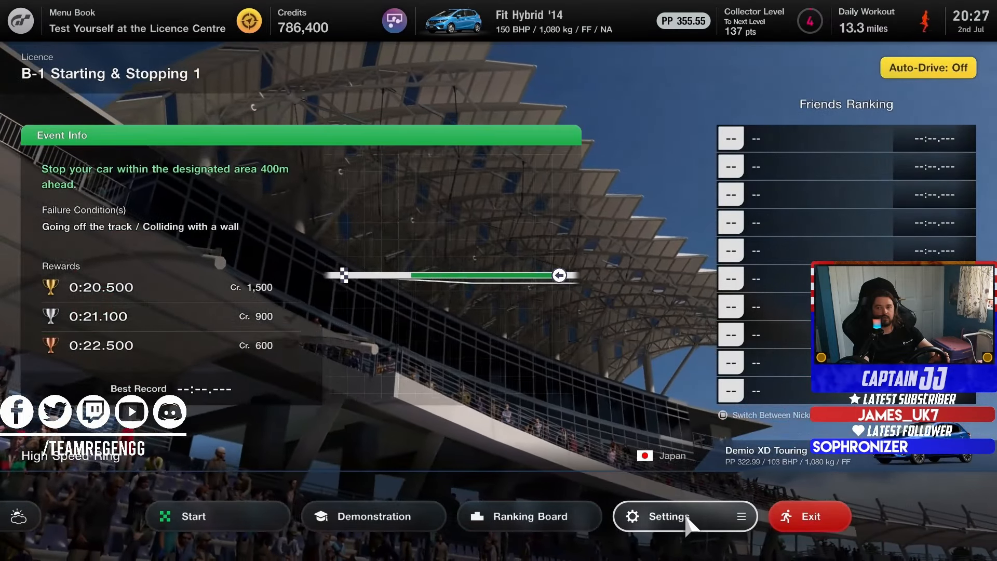
mouse_move(217, 516)
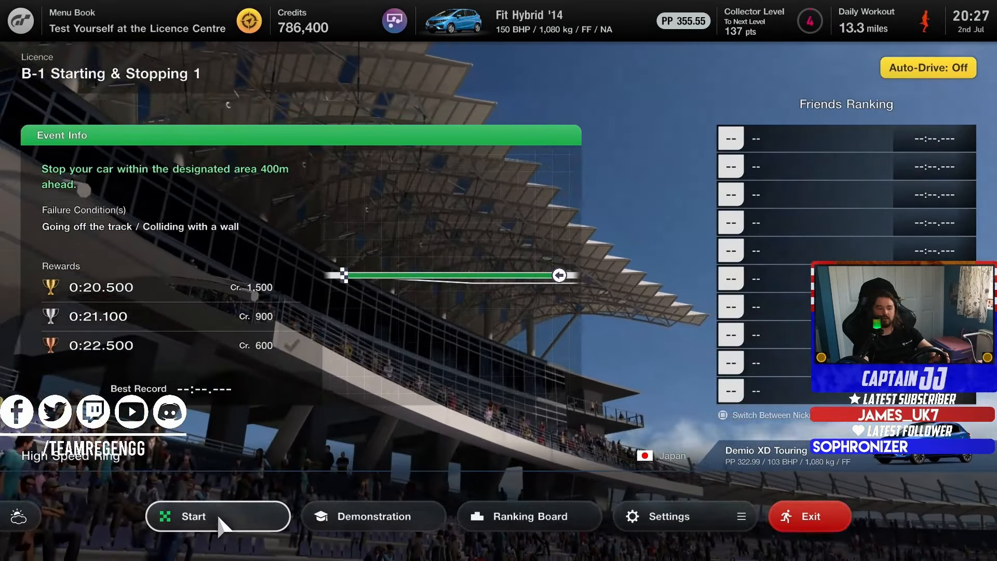
click(217, 516)
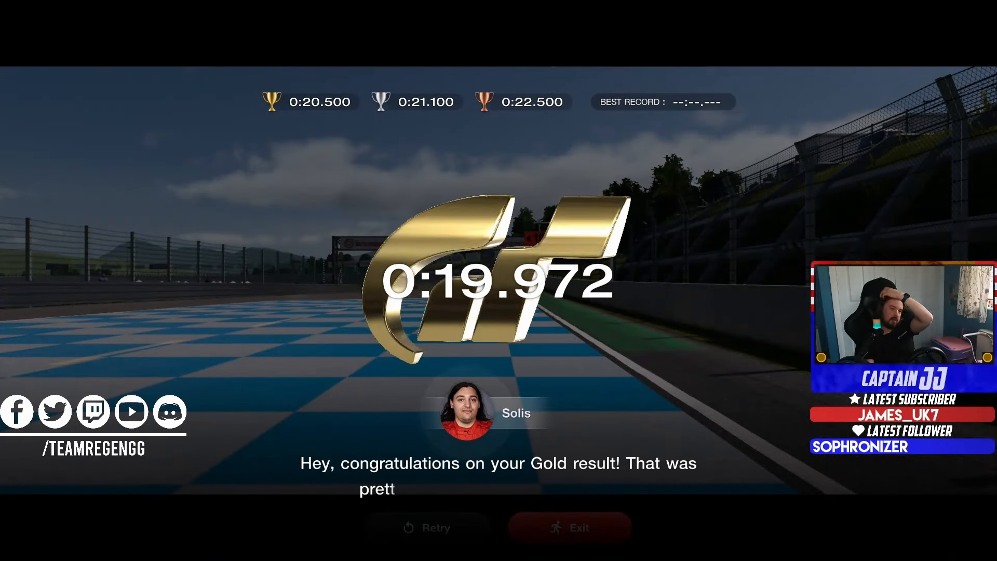
Dismiss the congratulation message and exit the B-1 results to the world map.
click(569, 527)
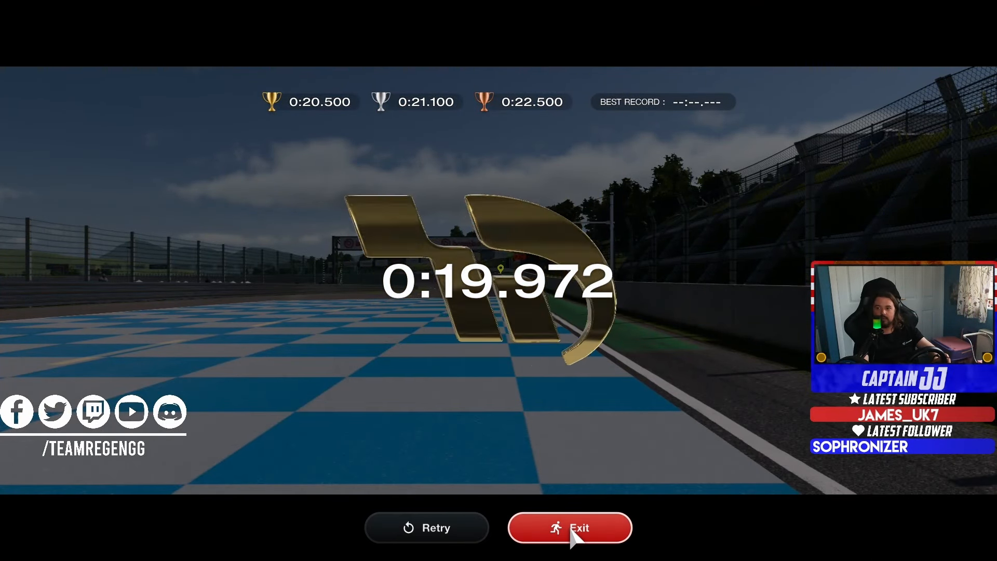
click(569, 528)
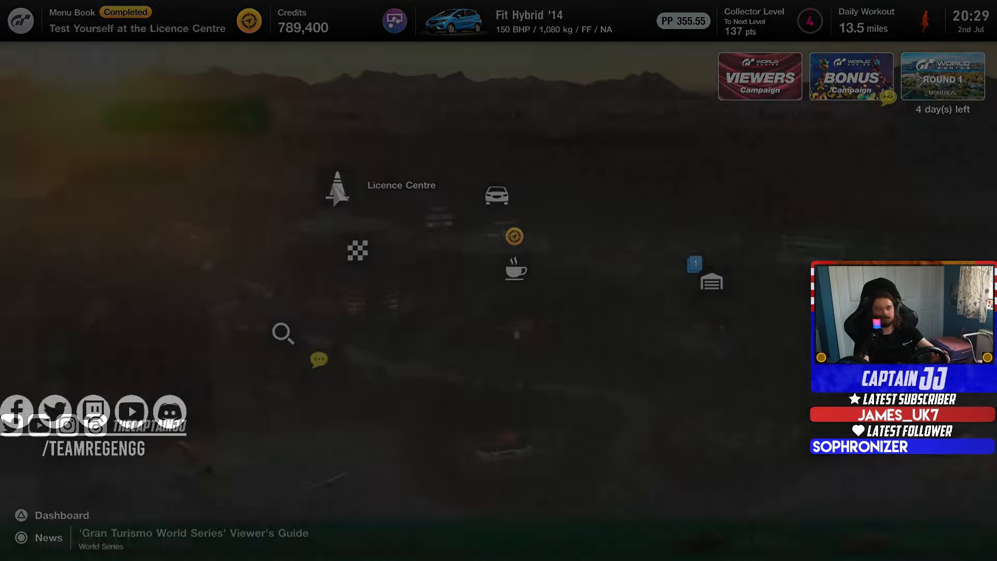
Re-enter the Licence Centre from the world map to reach B-2 Starting & Stopping 2.
click(335, 193)
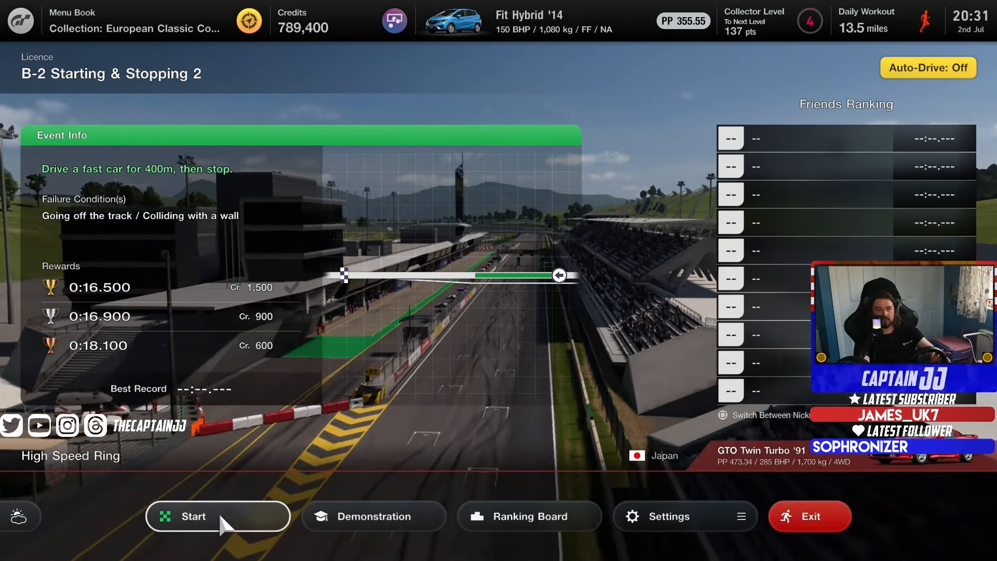
Start the B-2 Starting & Stopping 2 run and finish in 0:16.137 for gold.
click(217, 517)
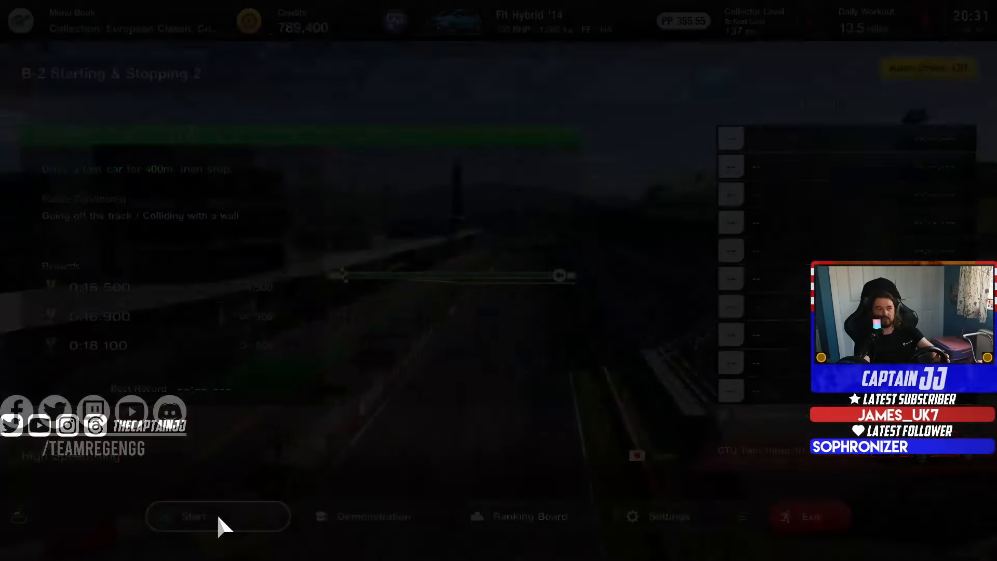
click(217, 517)
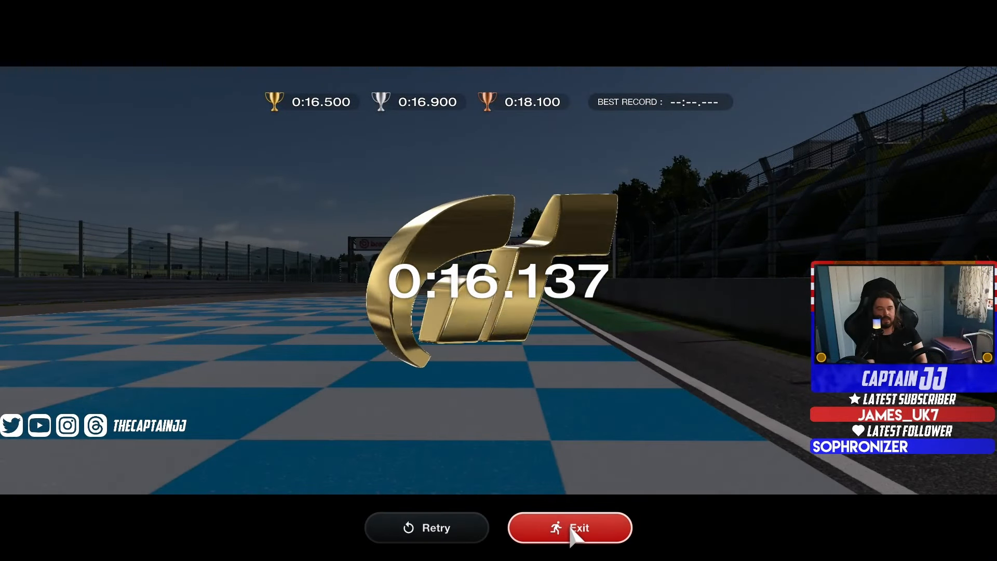
Exit the B-2 results to collect the +3,000 credit gold reward.
click(570, 528)
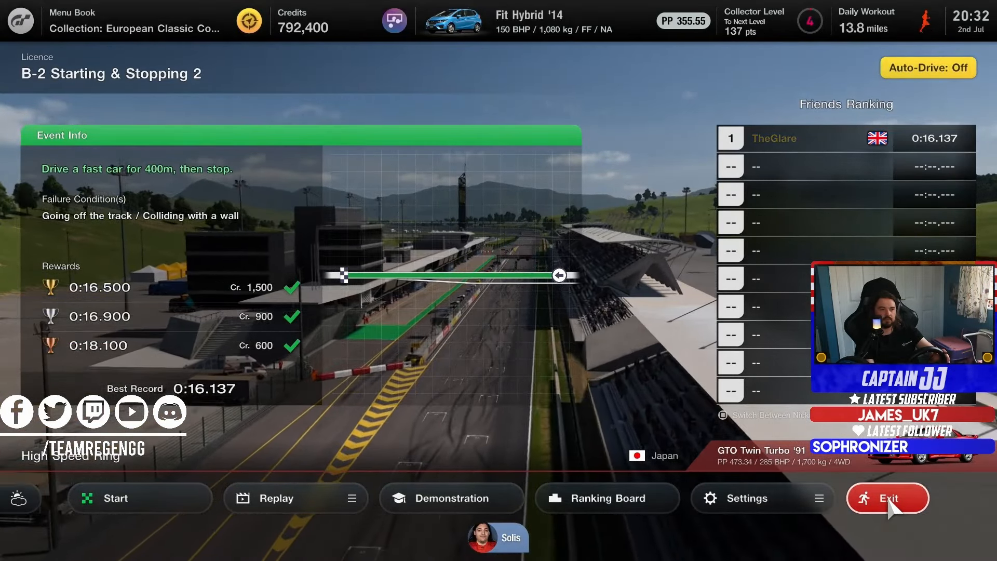
mouse_move(606, 497)
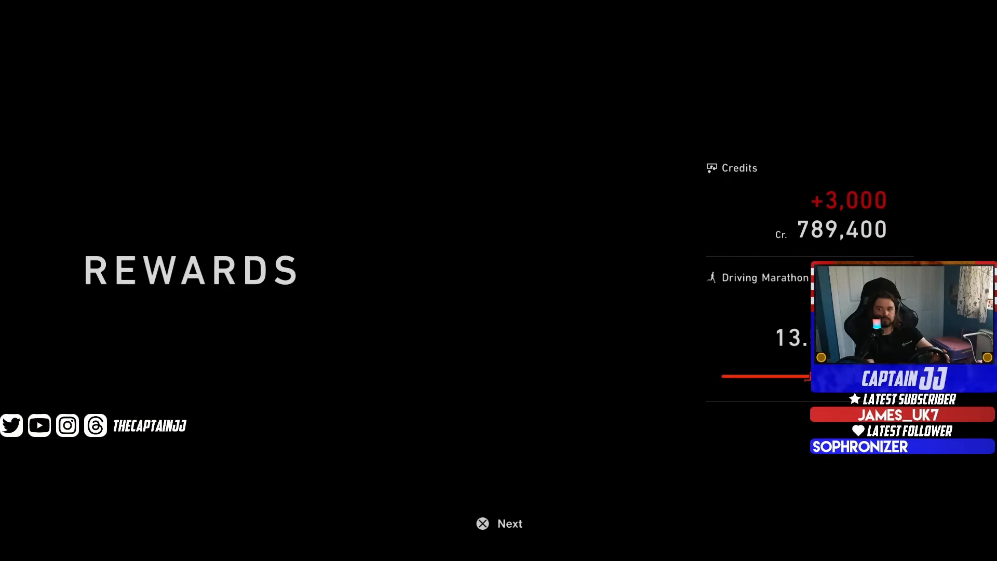
Continue past the Rewards screen toward B-3 Cornering Basics 1.
click(500, 523)
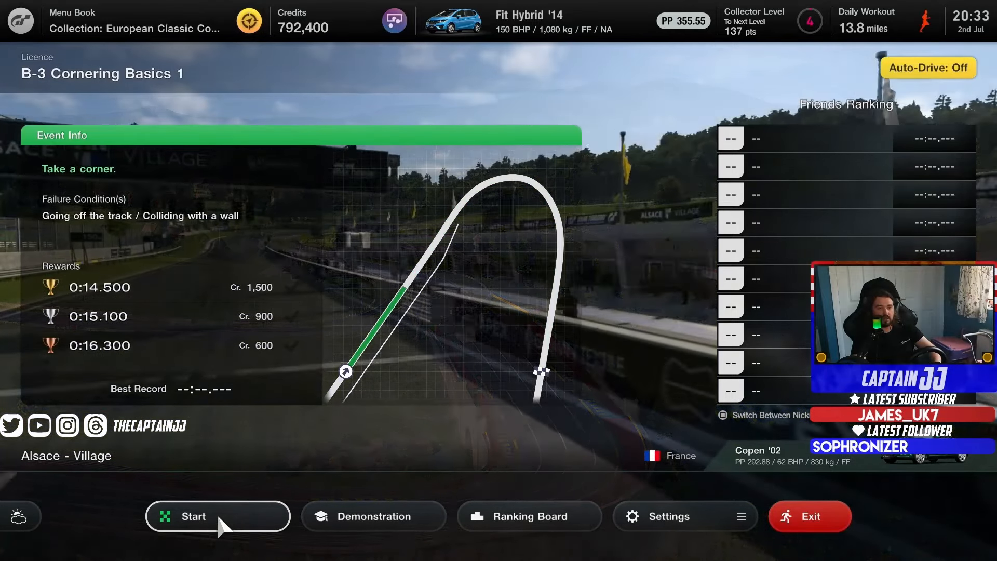
Start B-3 Cornering Basics 1 and finish the corner in 0:14.424 for gold.
click(217, 517)
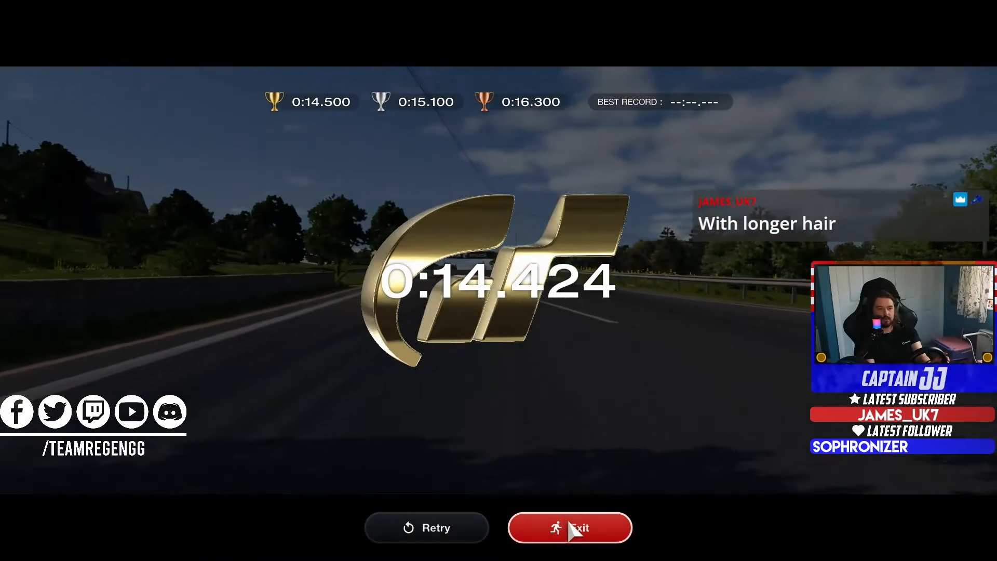
Exit the B-3 results to collect the reward and reach B-4 Cornering Basics 2.
click(570, 527)
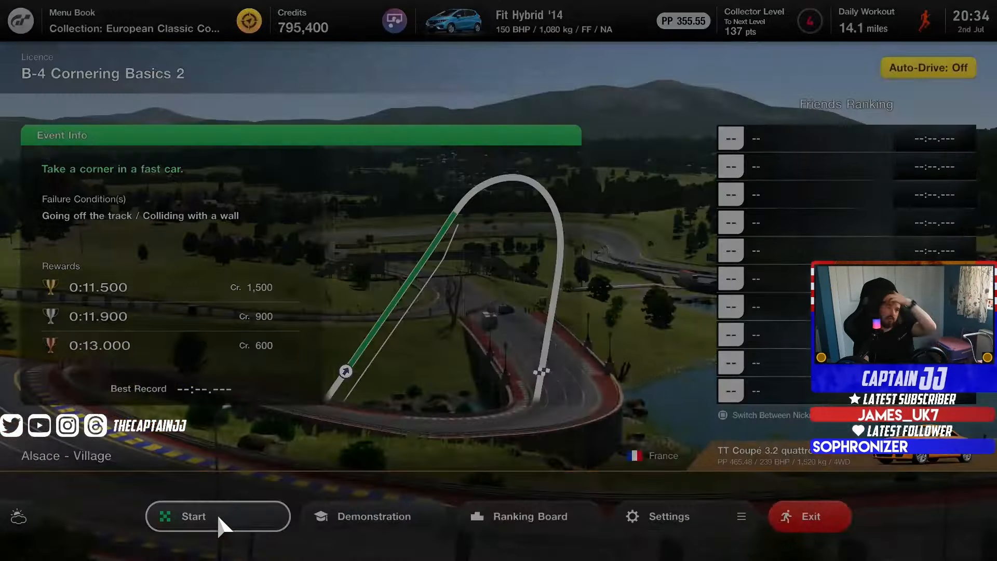
Start B-4 Cornering Basics 2 and set a gold best record of 0:11.294.
click(218, 517)
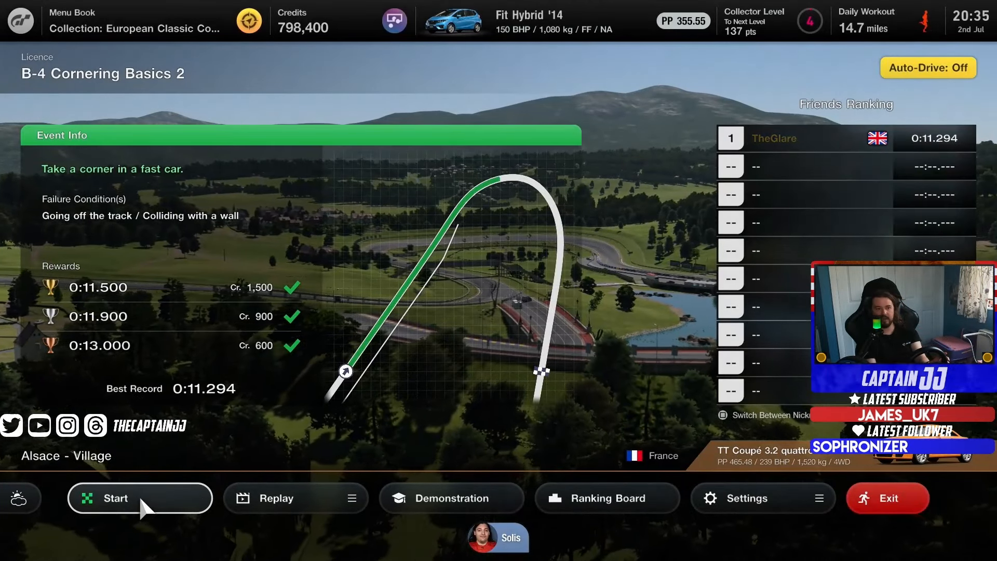
Exit the completed B-4 test and move to B-5 Cornering Basics 3 at Tsukuba.
click(116, 497)
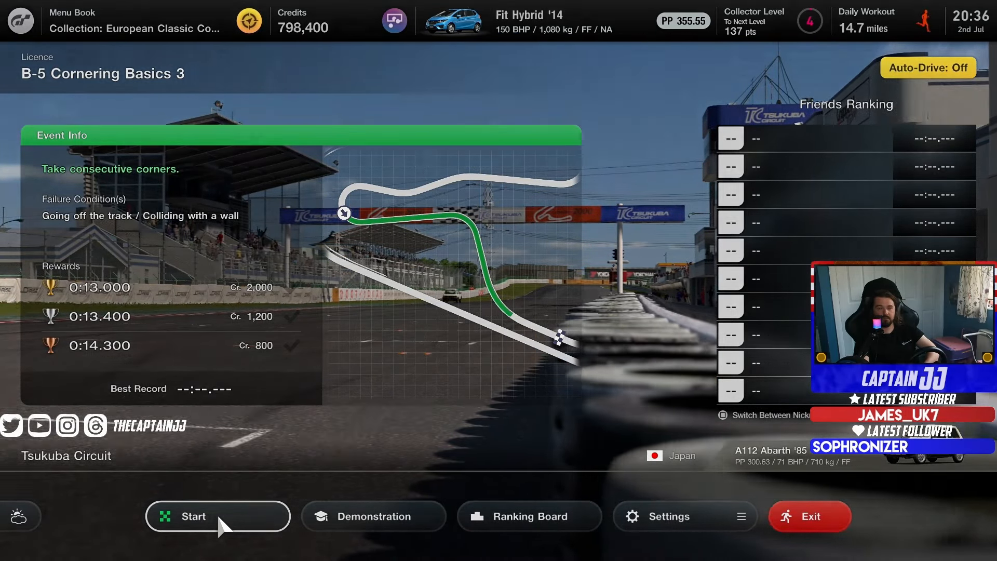
Start the B-5 Cornering Basics 3 run and finish the consecutive corners under 0:13.000 for 4,000 credits.
click(217, 516)
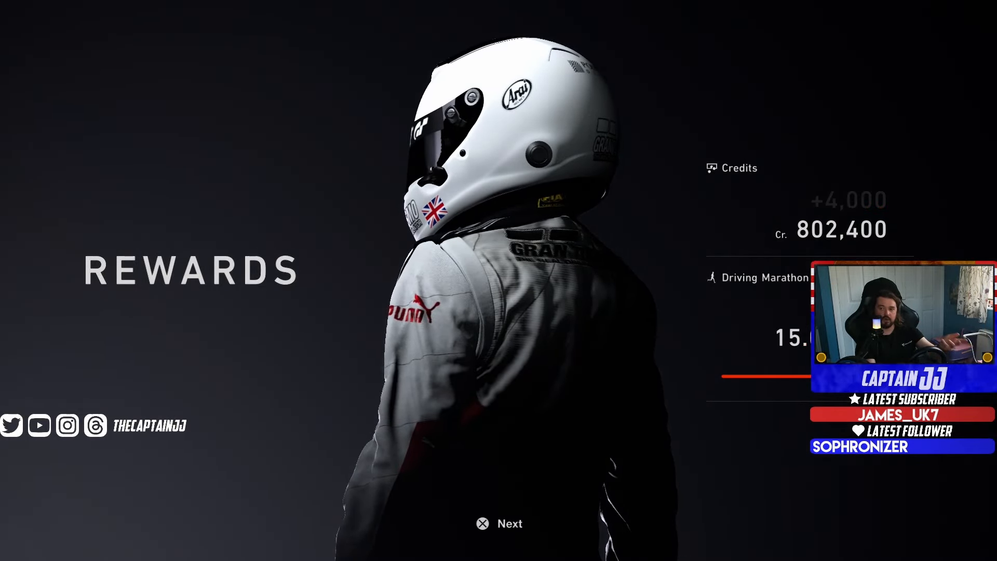
click(499, 524)
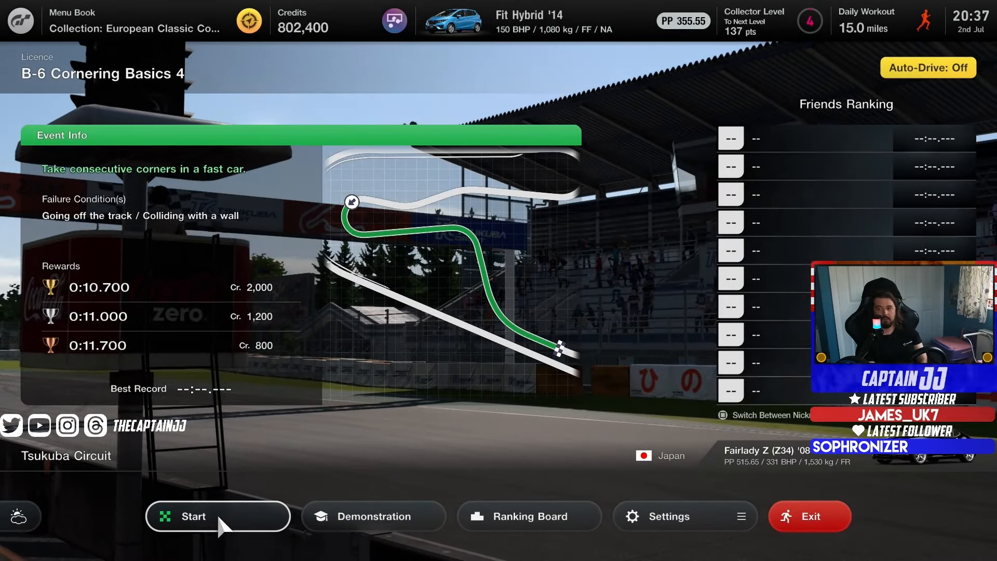
Start driving B-6 Cornering Basics 4 at Tsukuba and pause the run at 0:05.166.
click(217, 517)
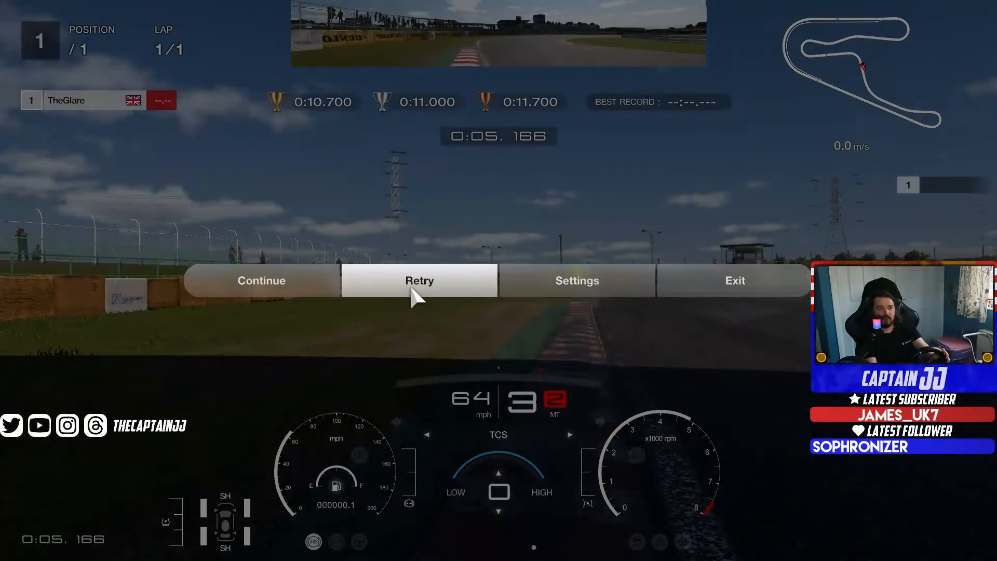
Retry B-6 for a gold 0:10.455 under the 0:10.700 target, then exit to the National B list.
click(418, 281)
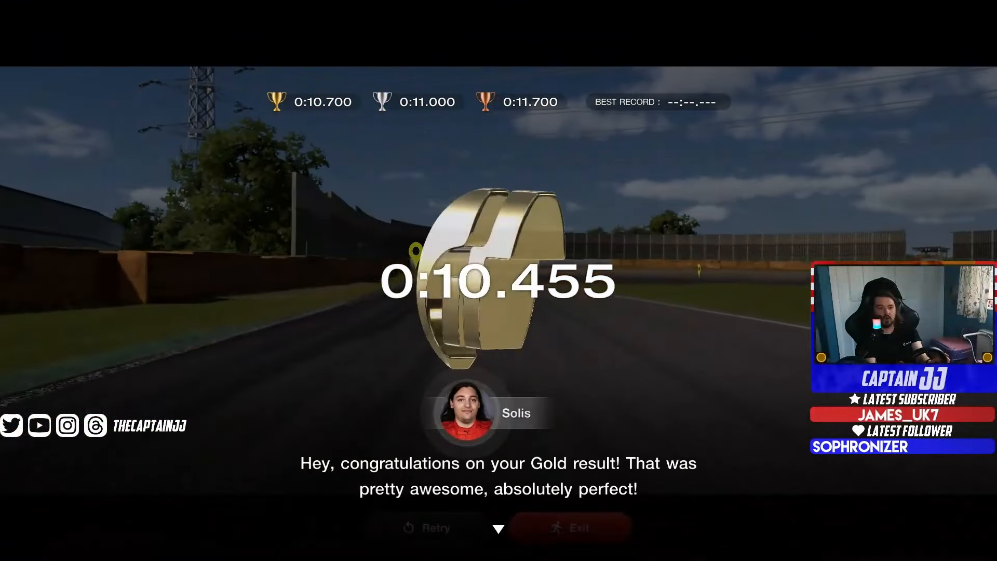
click(570, 528)
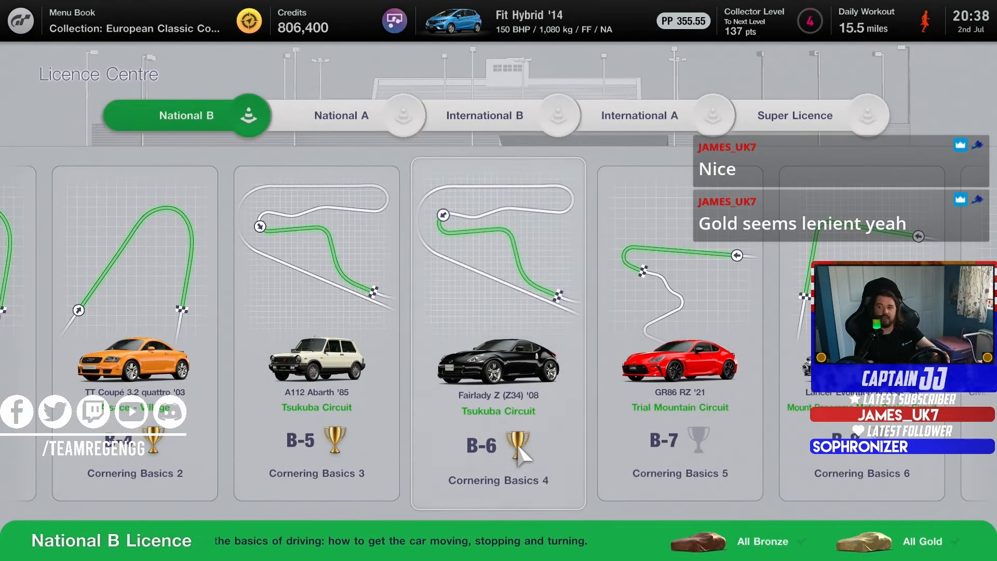
Scroll the National B list to reach the B-7 Cornering Basics 5 card at Trial Mountain.
scroll(left, 3)
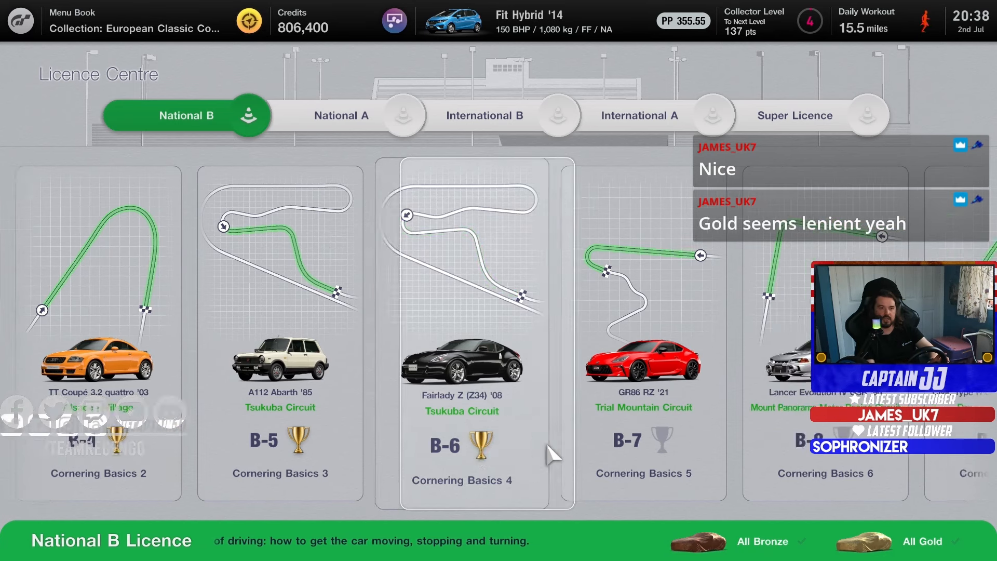
scroll(right, 3)
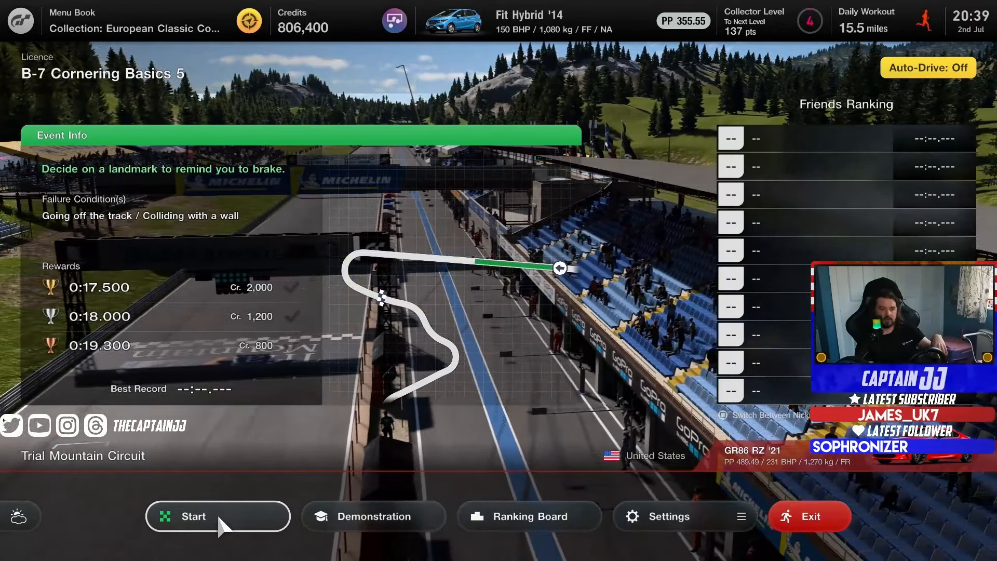
Start B-7 Cornering Basics 5, retry, and set a gold 0:17.424 under the 0:17.500 target.
click(217, 516)
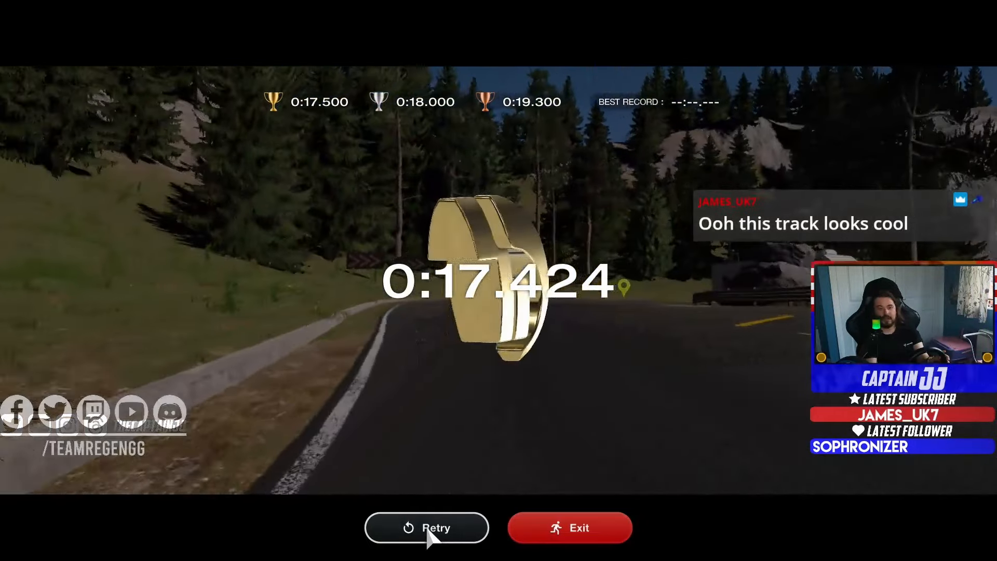
click(427, 528)
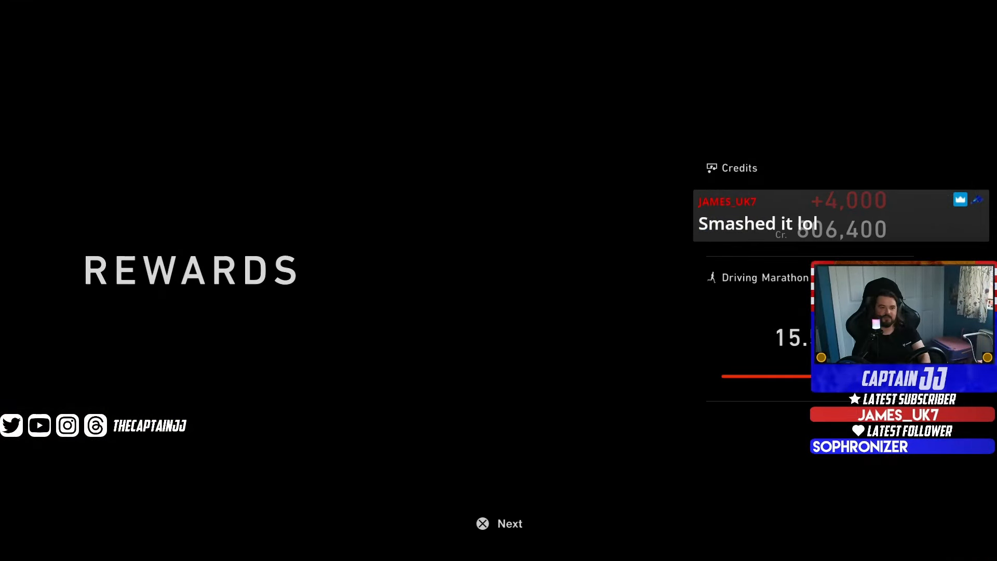
Move past the B-7 rewards summary to the Licence Centre with credits at 810,400.
click(500, 524)
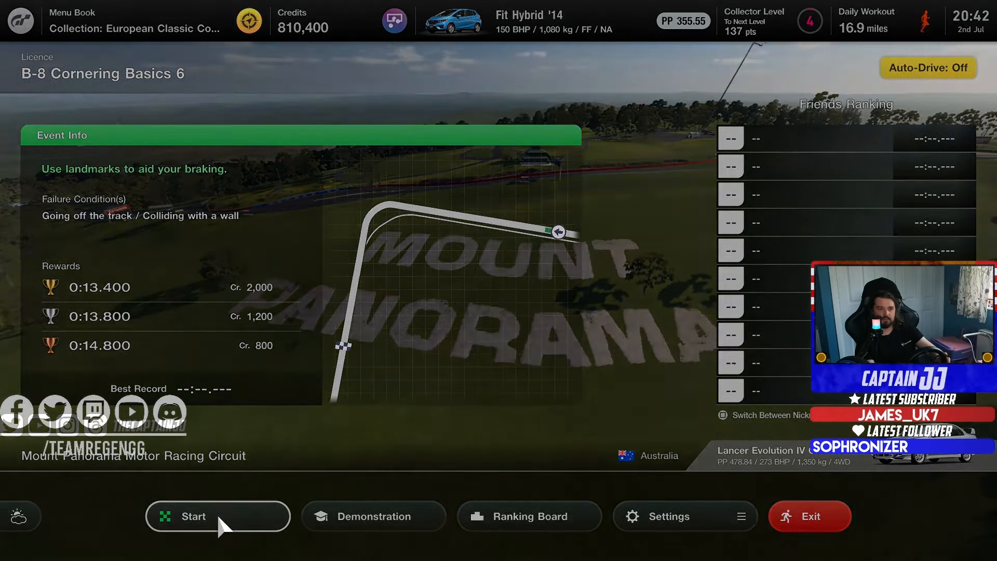
Drive B-8 Cornering Basics 6 at Mount Panorama to a gold 0:13.280 and exit its result screen.
click(217, 517)
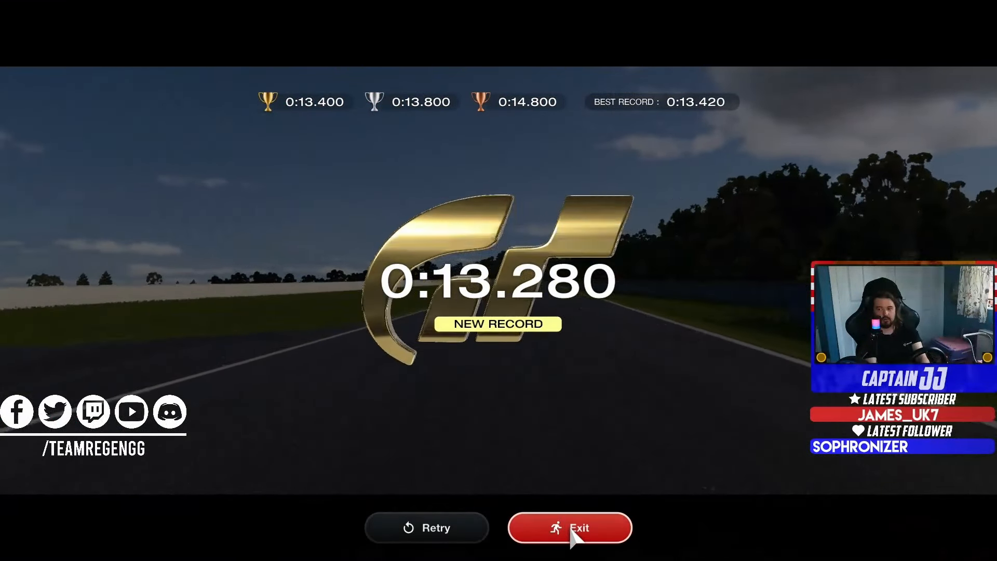
click(568, 527)
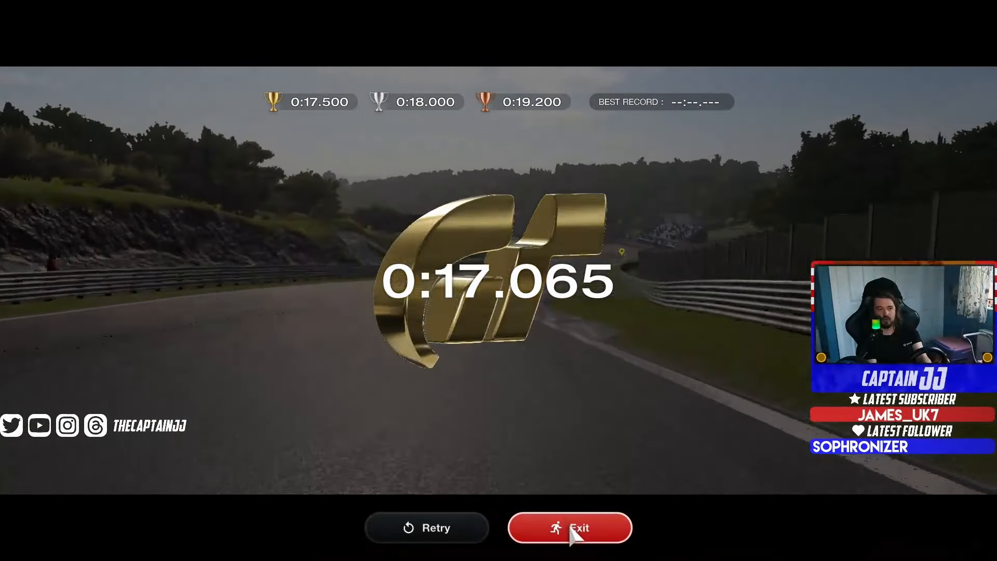
Exit the B-9 results and select the B-10 Driving Basics test at Tsukuba.
click(570, 528)
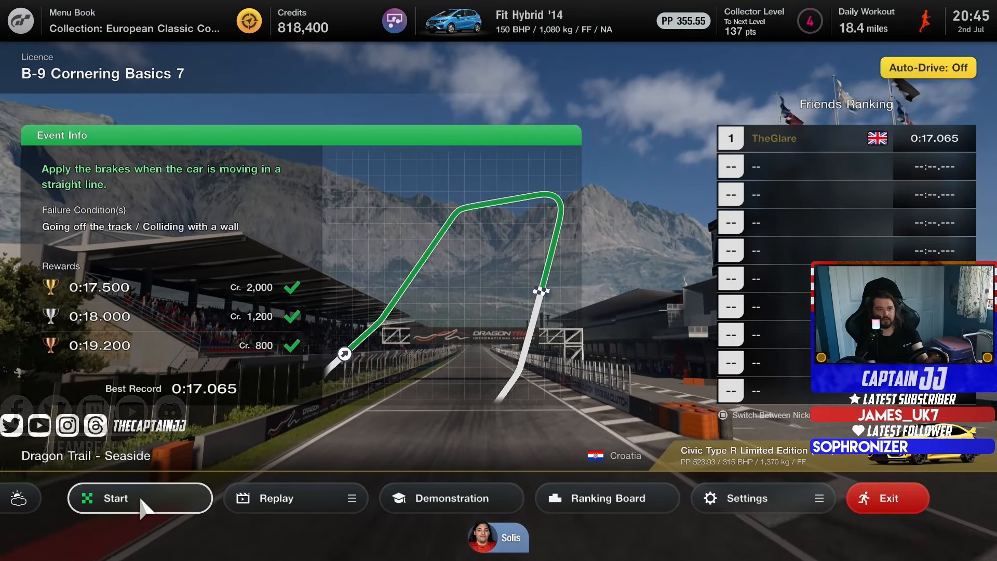
click(115, 498)
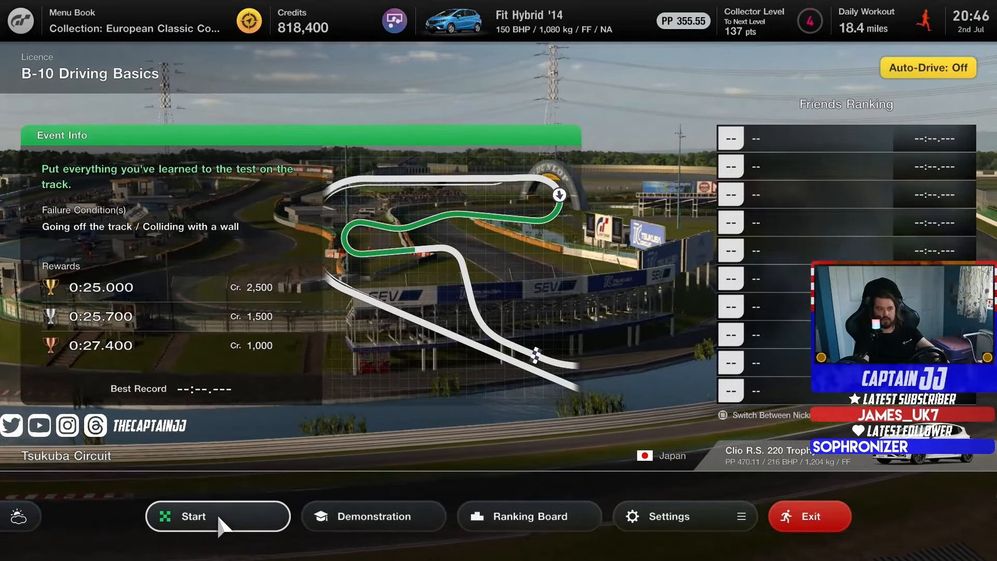
Start B-10 Driving Basics and finish the Tsukuba lap in 0:24.642, under the 0:25.000 gold time.
click(193, 517)
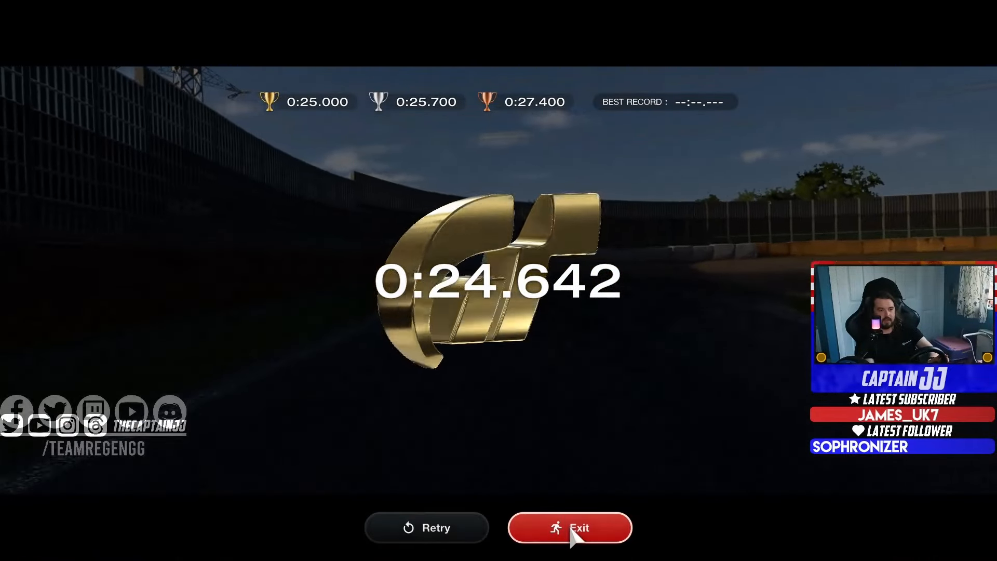
Exit the B-10 results and step past the collector points summary to store the GTO Twin Turbo '91.
click(569, 527)
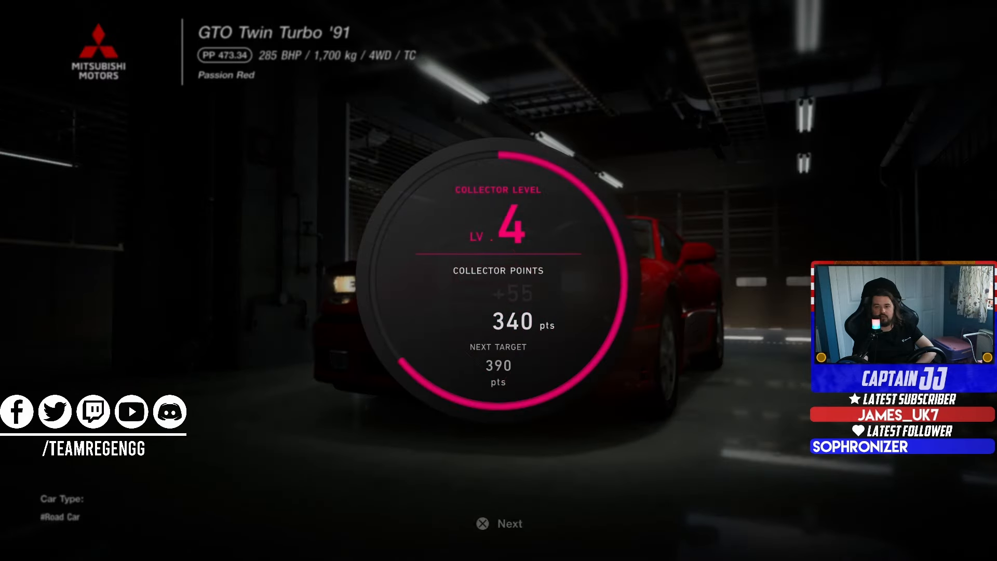
click(498, 522)
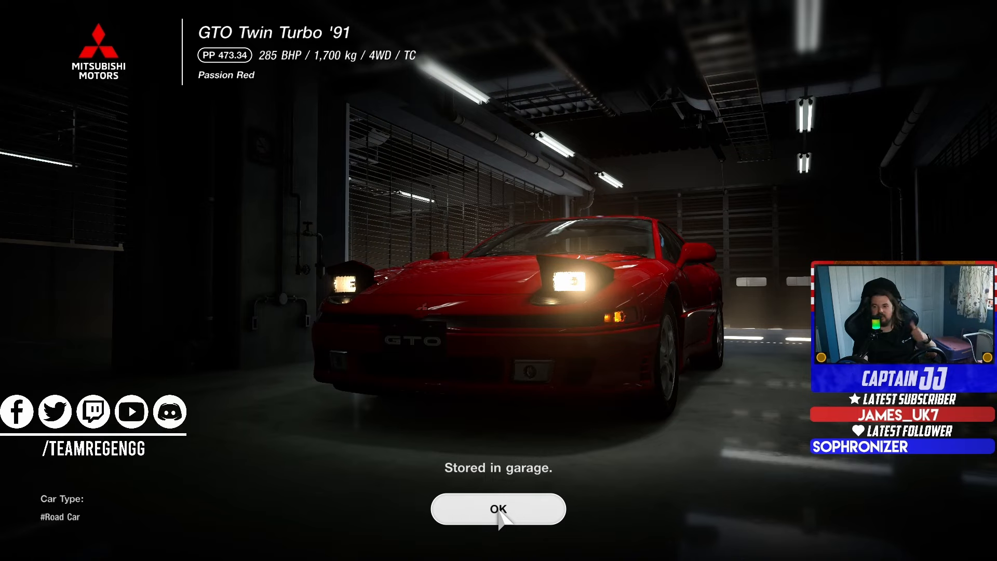
Acknowledge the stored GTO Twin Turbo prize and browse National A tests A-1 to A-4 in Licence Centre.
click(498, 508)
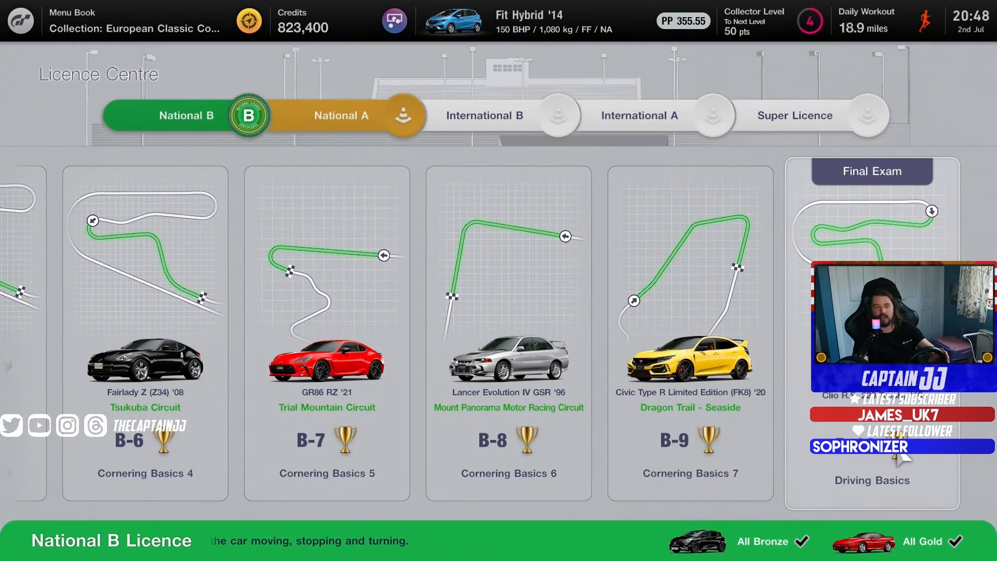
click(340, 116)
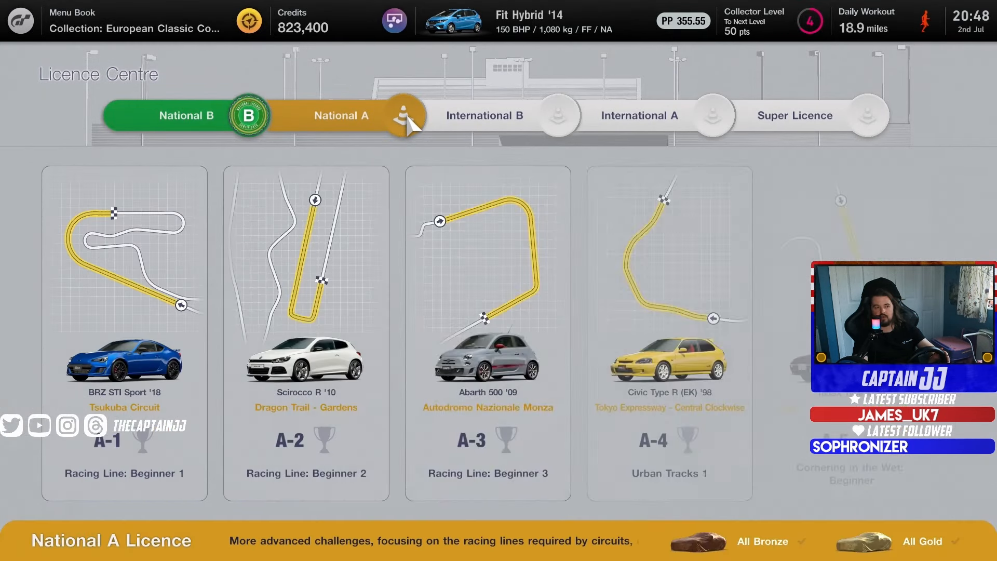
scroll(right, 3)
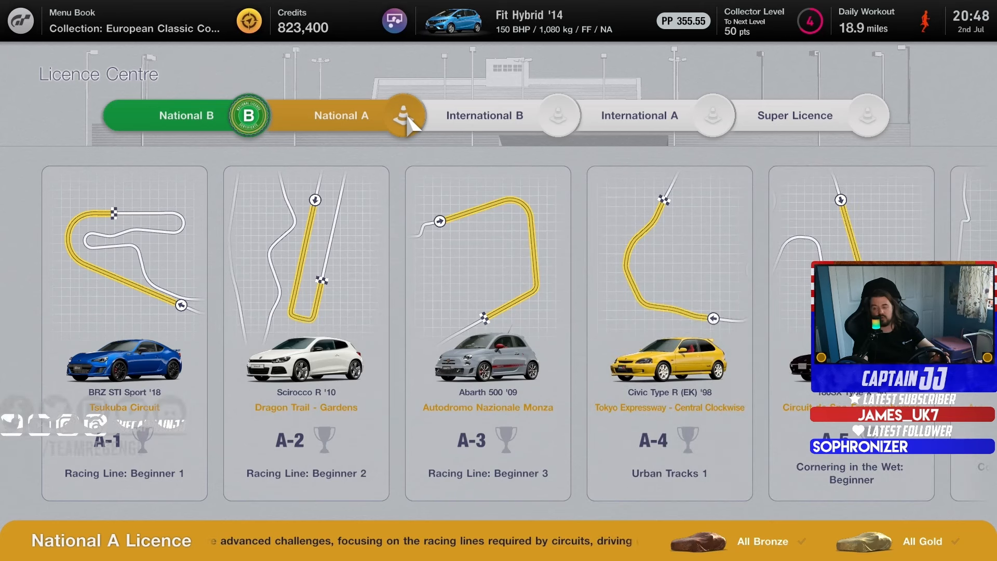